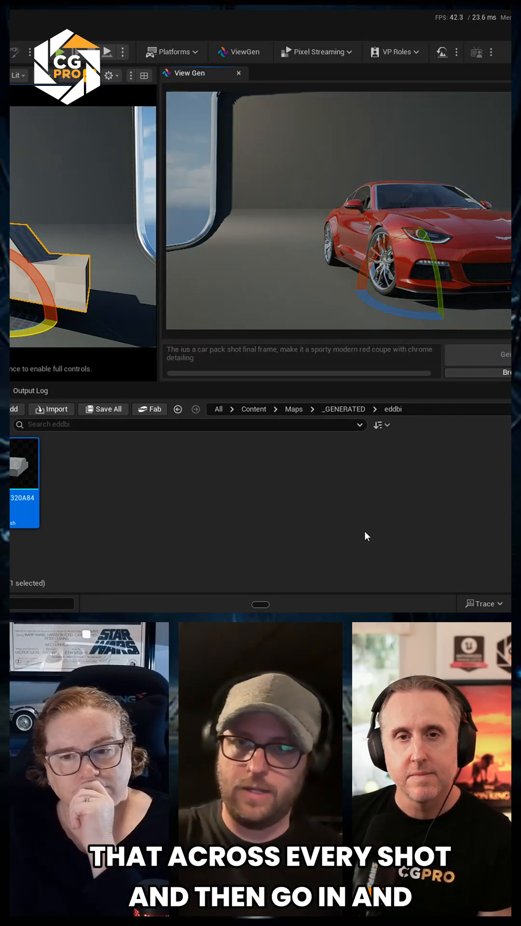
mouse_move(331, 522)
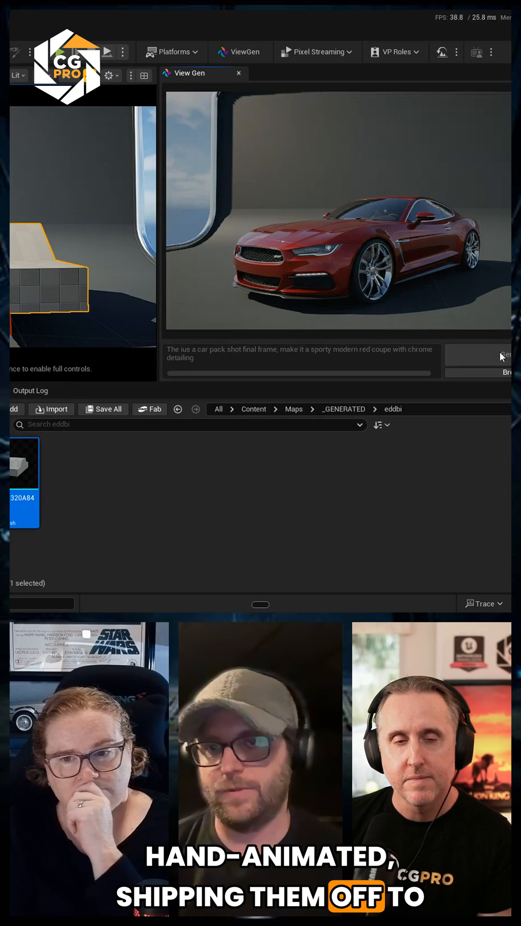
mouse_move(464, 467)
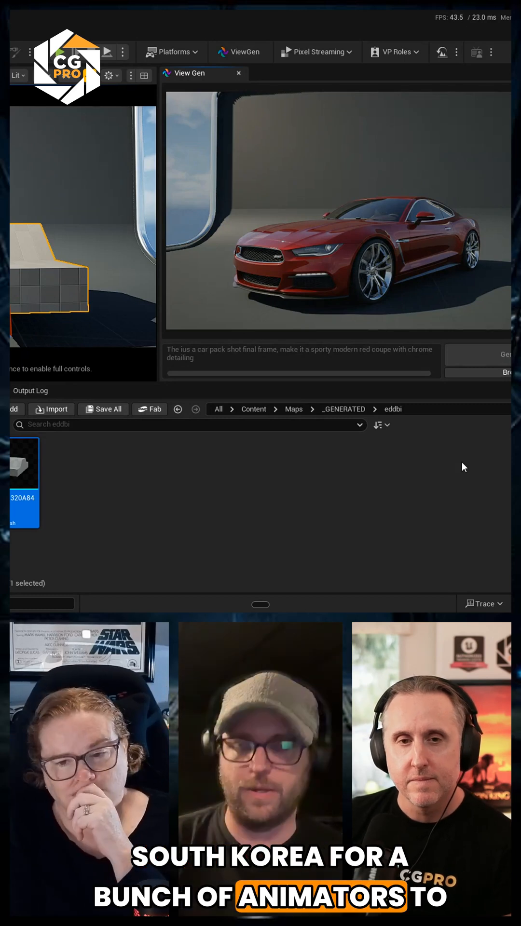